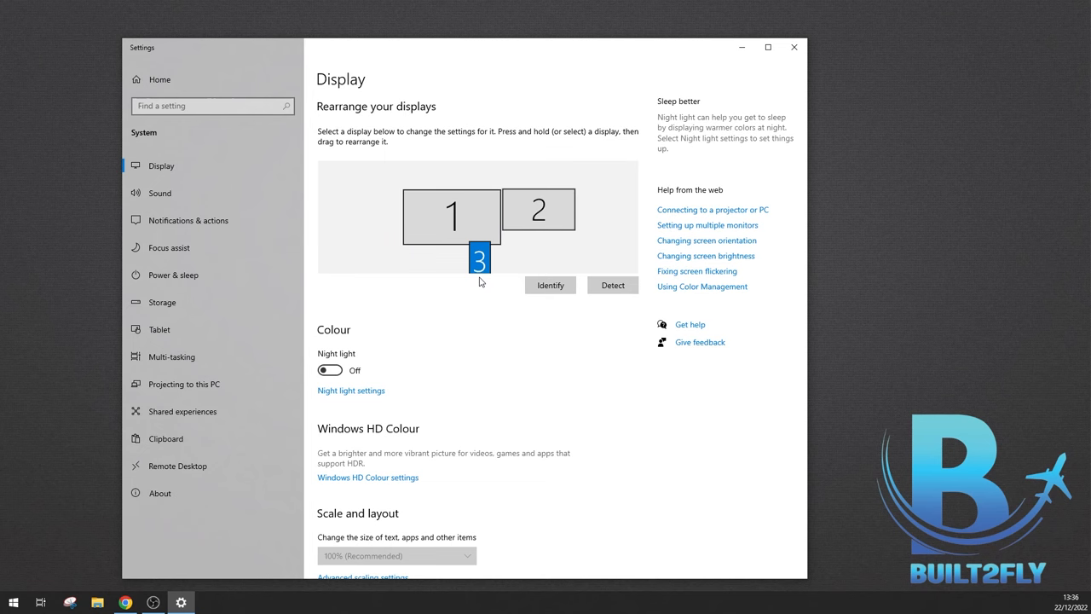
Keep display 3 set to Portrait (flipped) orientation and leave Settings with the Start menu open
scroll("down", 3)
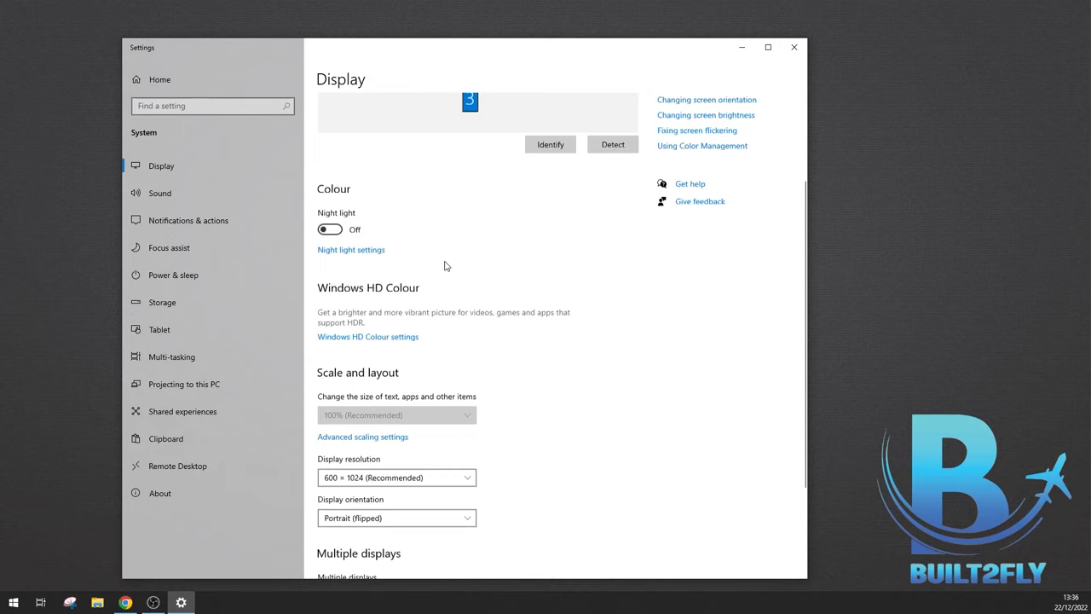
left_click(396, 518)
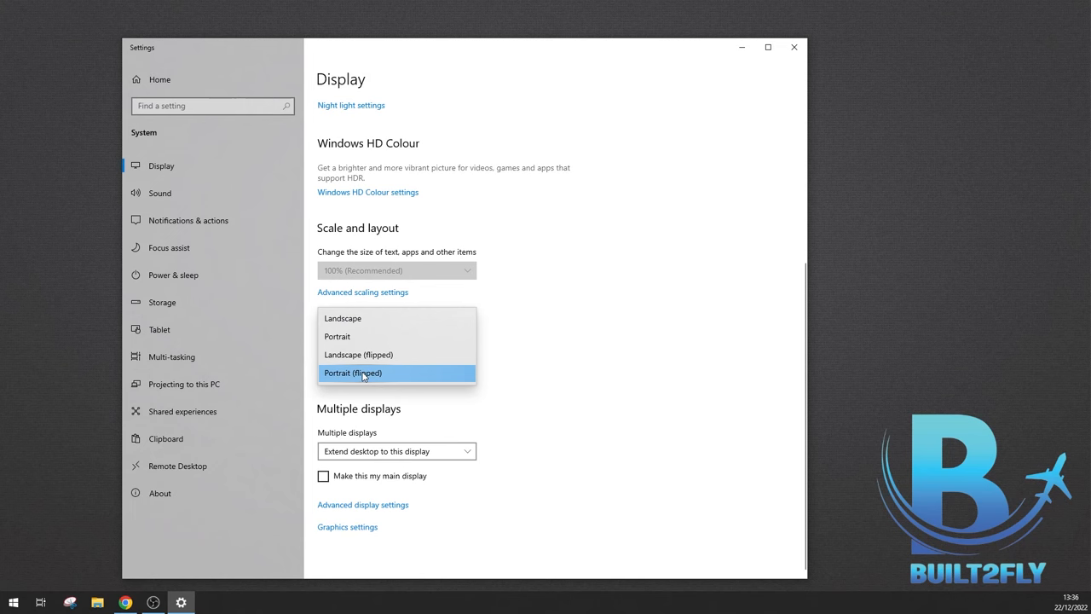
mouse_move(413, 358)
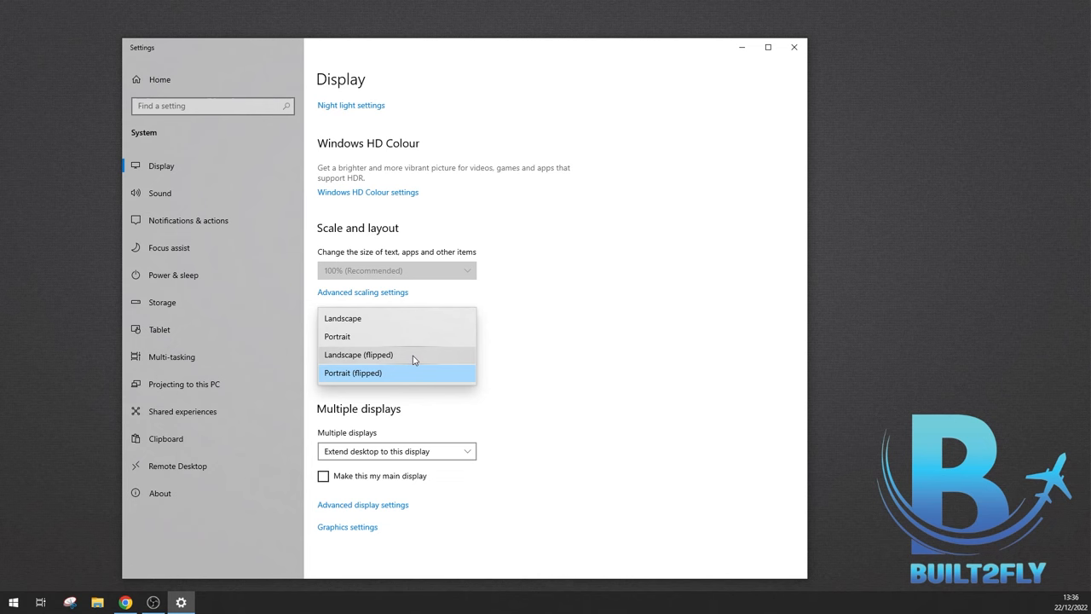
left_click(13, 603)
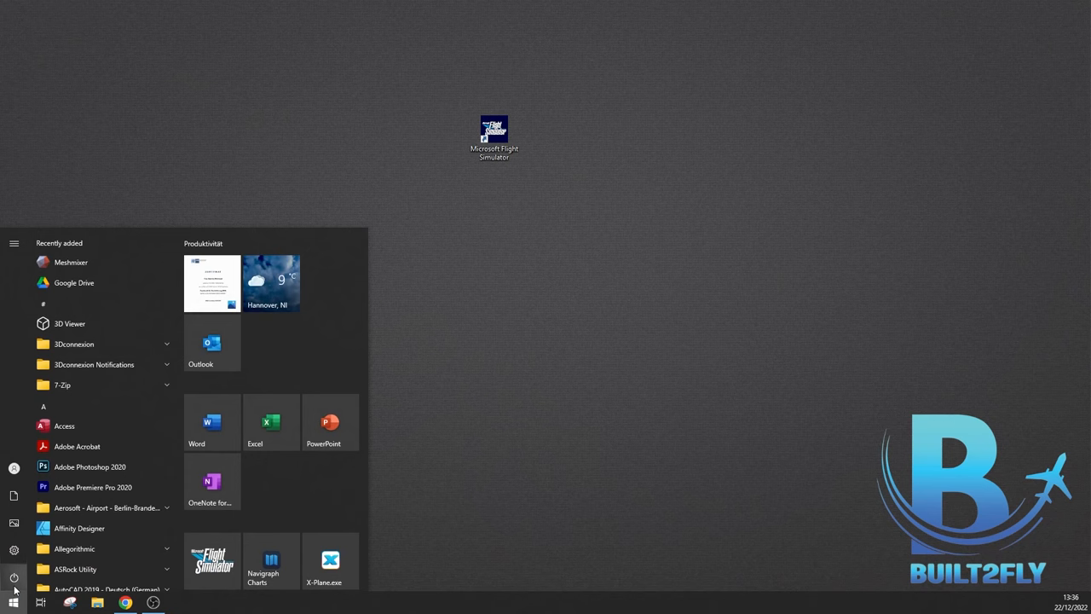